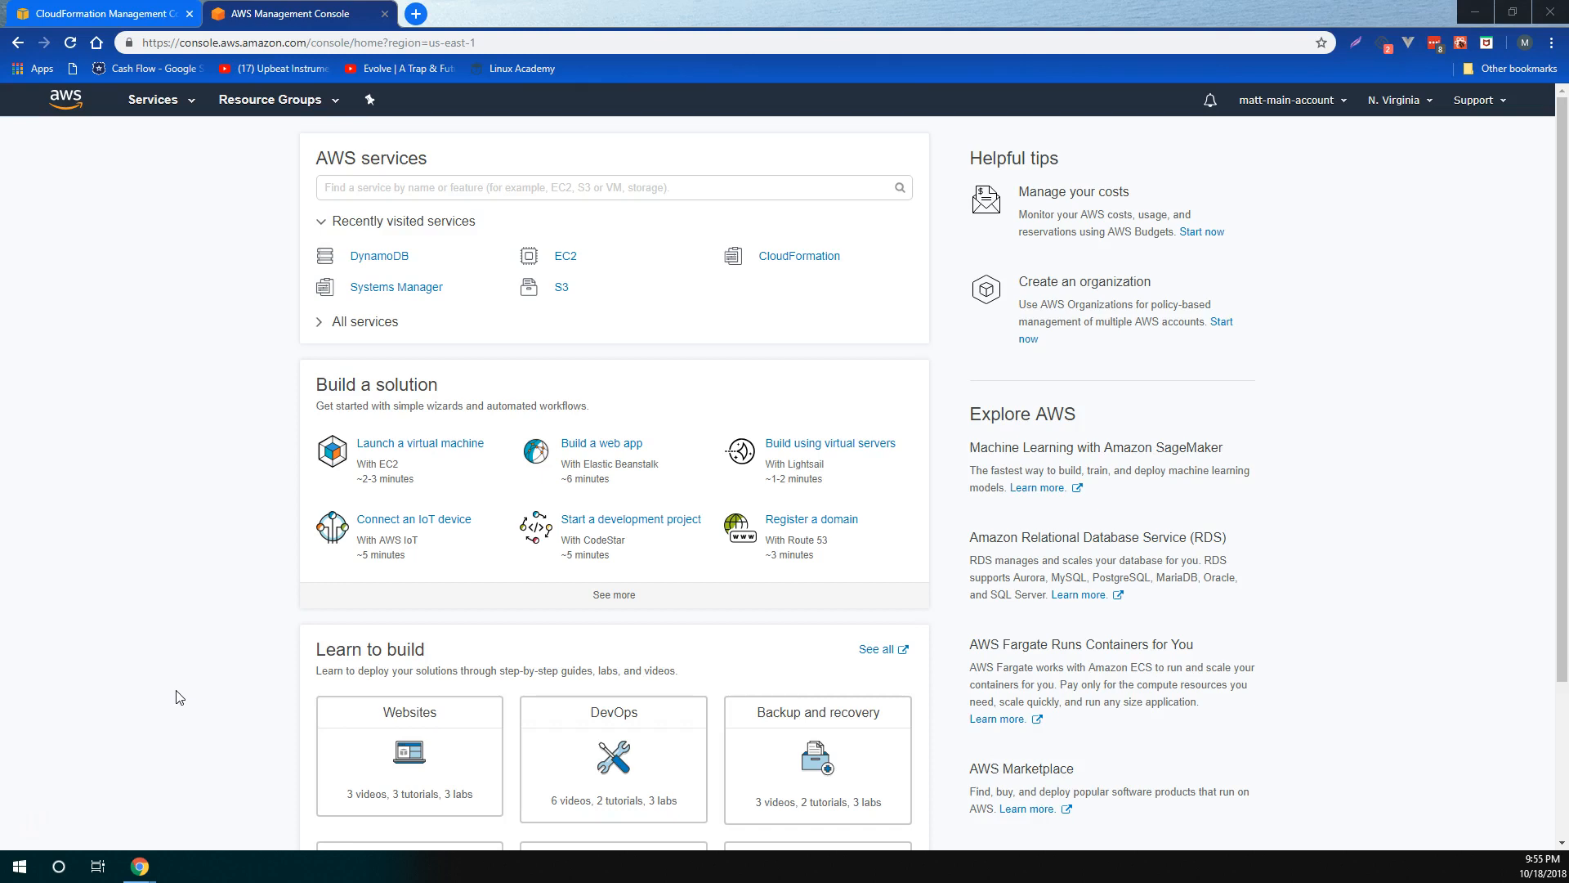
mouse_move(220, 719)
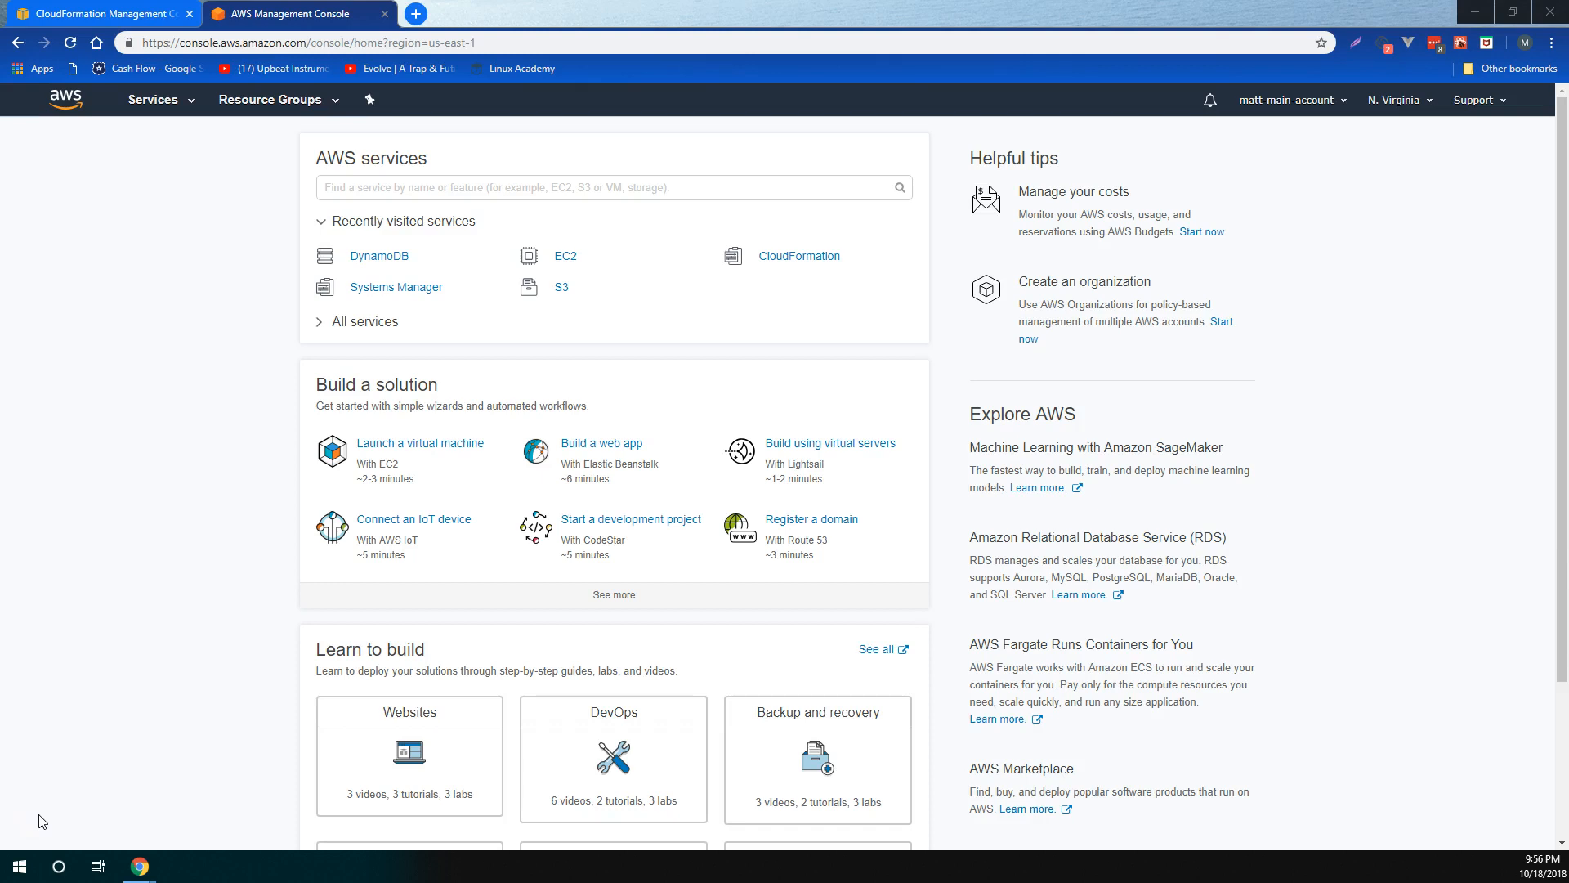
mouse_move(77, 801)
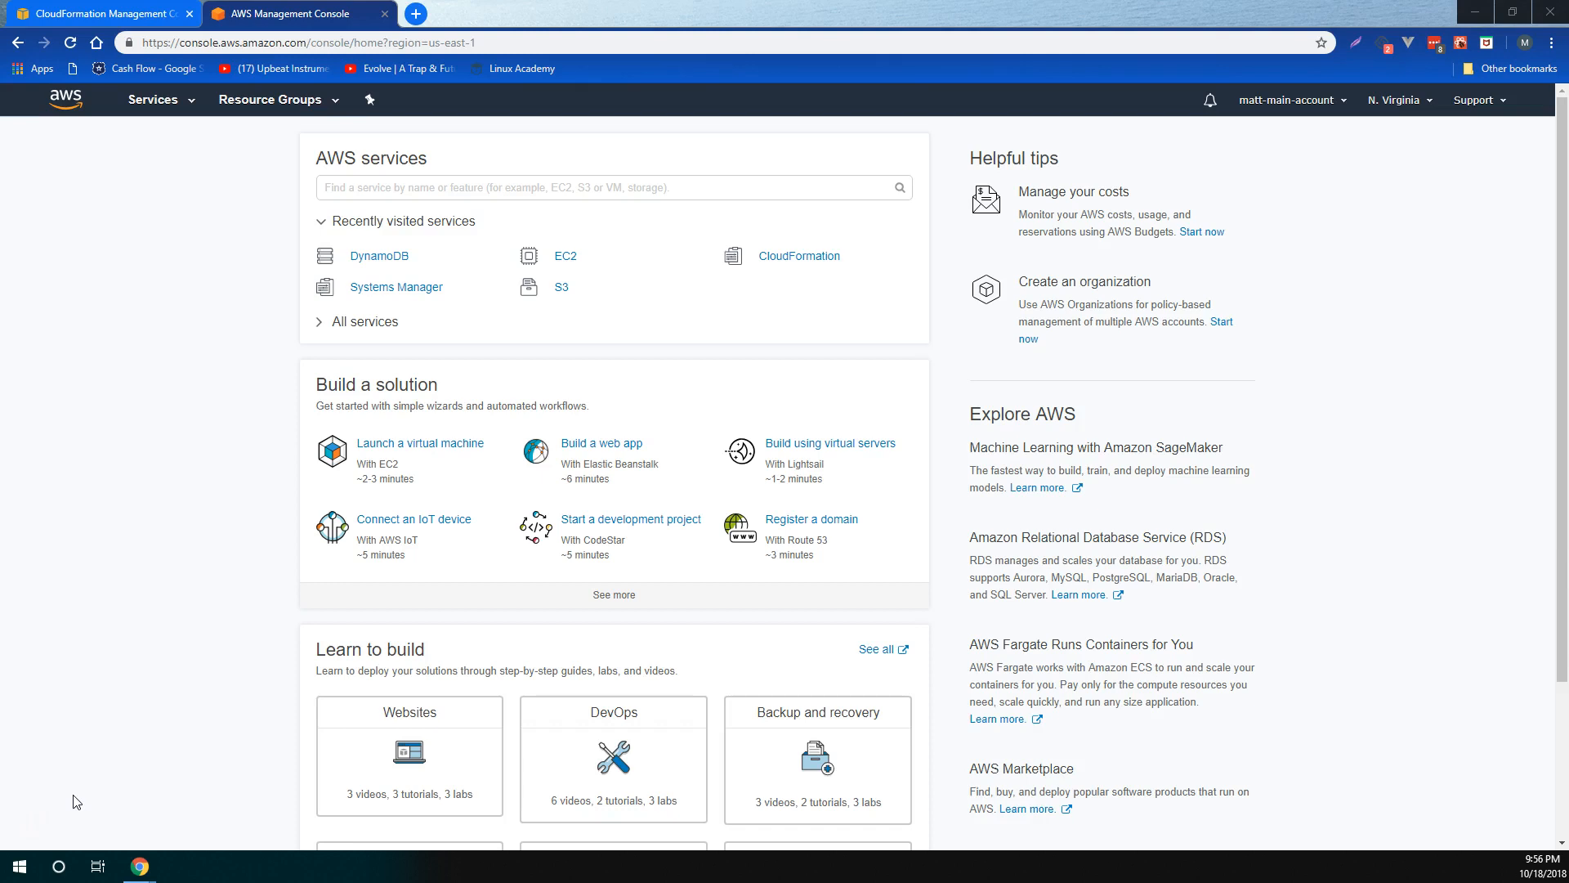
mouse_move(42, 822)
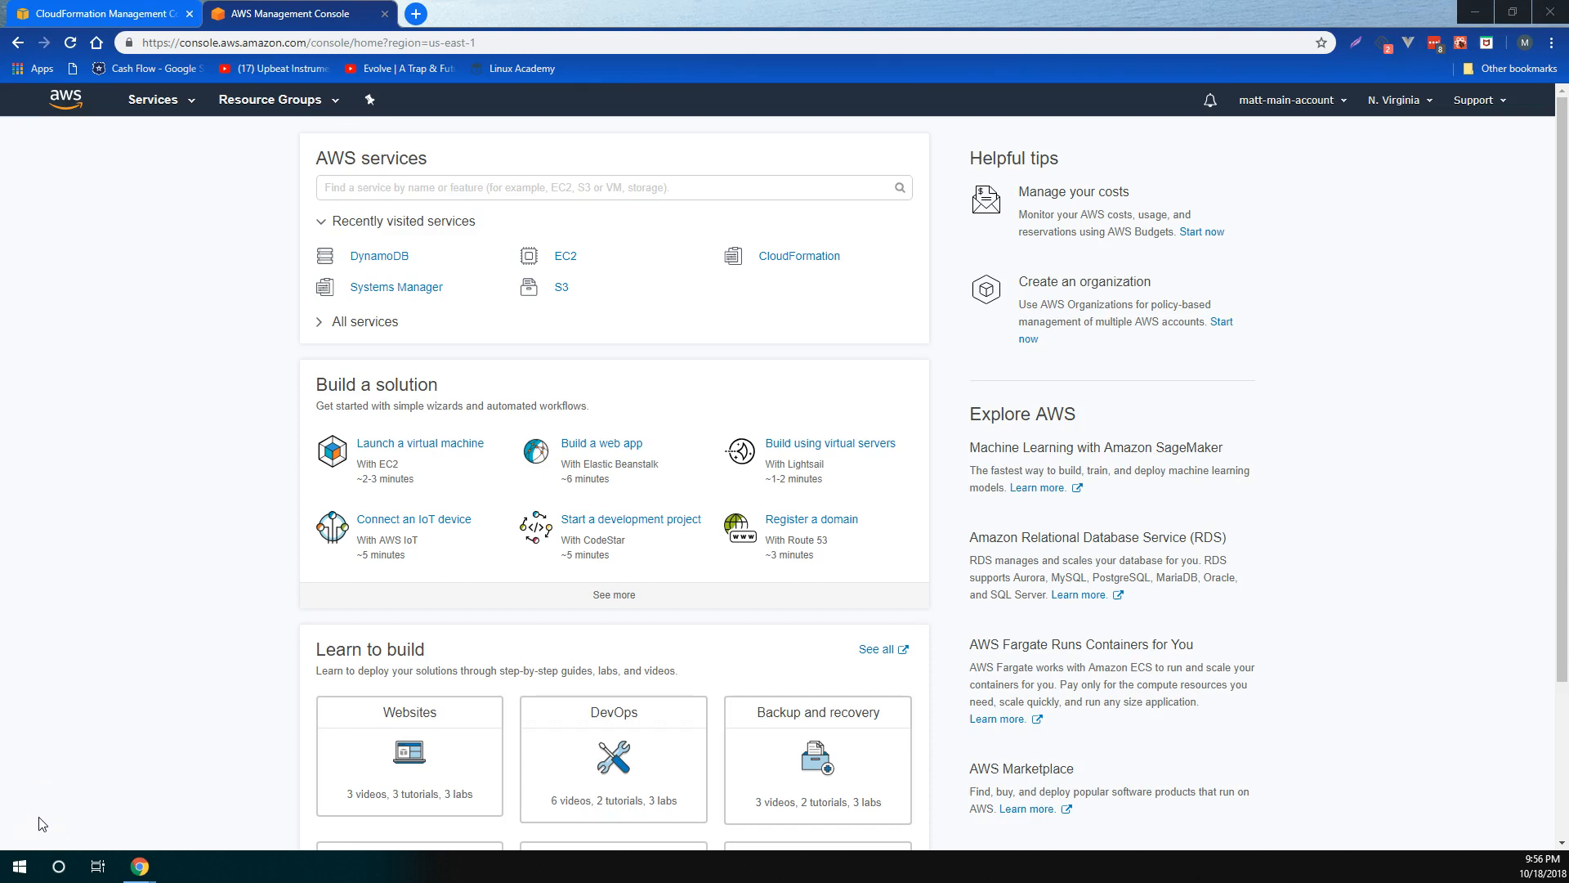